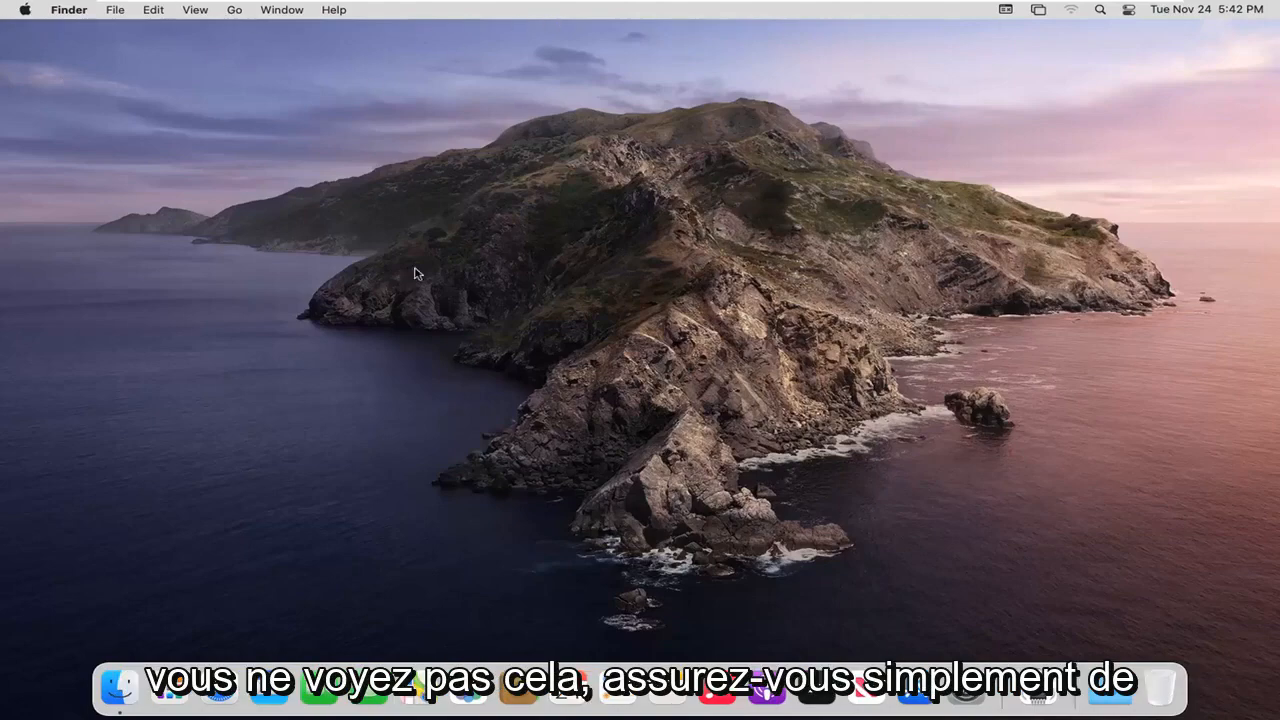
mouse_move(320, 394)
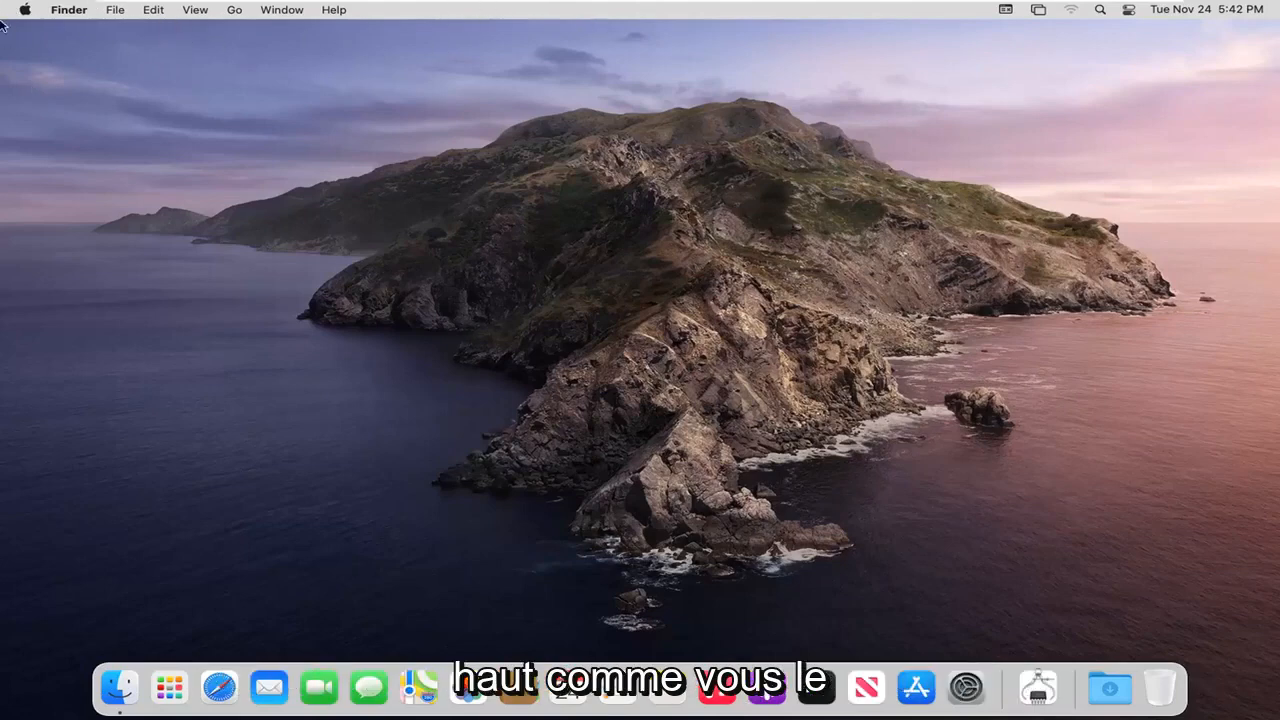
Step: Bring up the Apple menu from the Finder menu bar
click(32, 12)
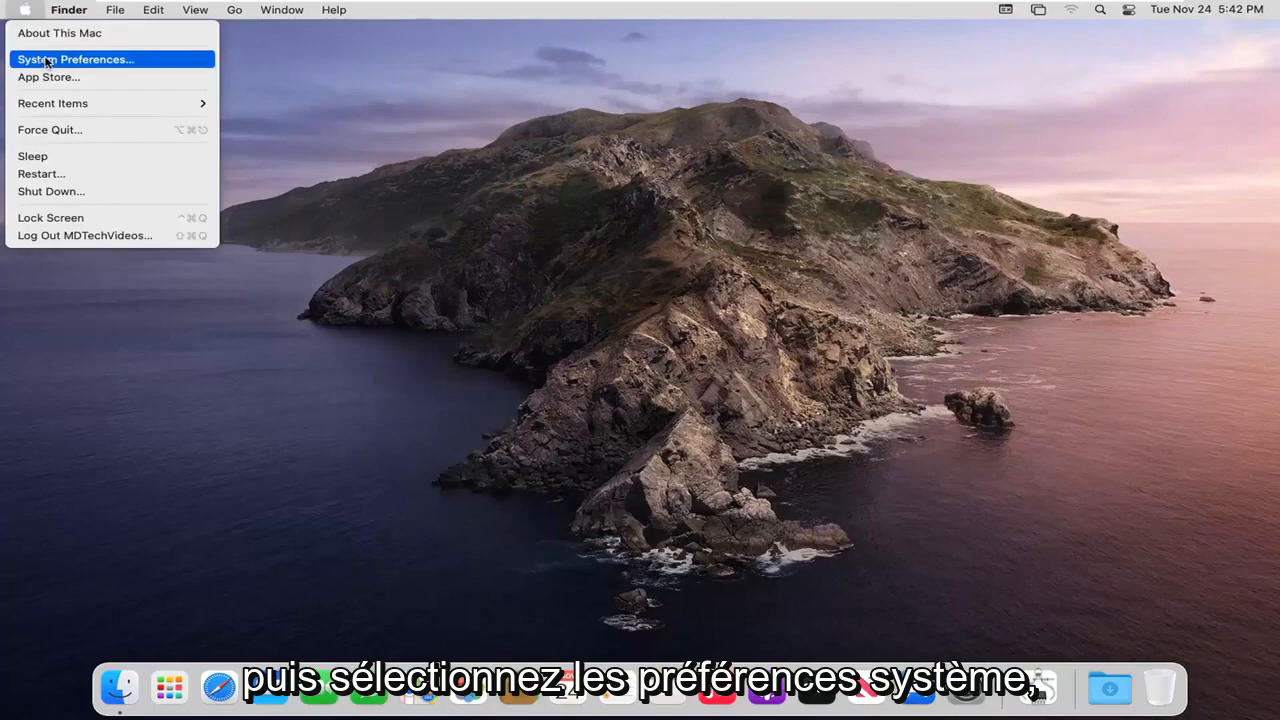
Step: Launch System Preferences and go to the Desktop & Screen Saver pane
click(92, 58)
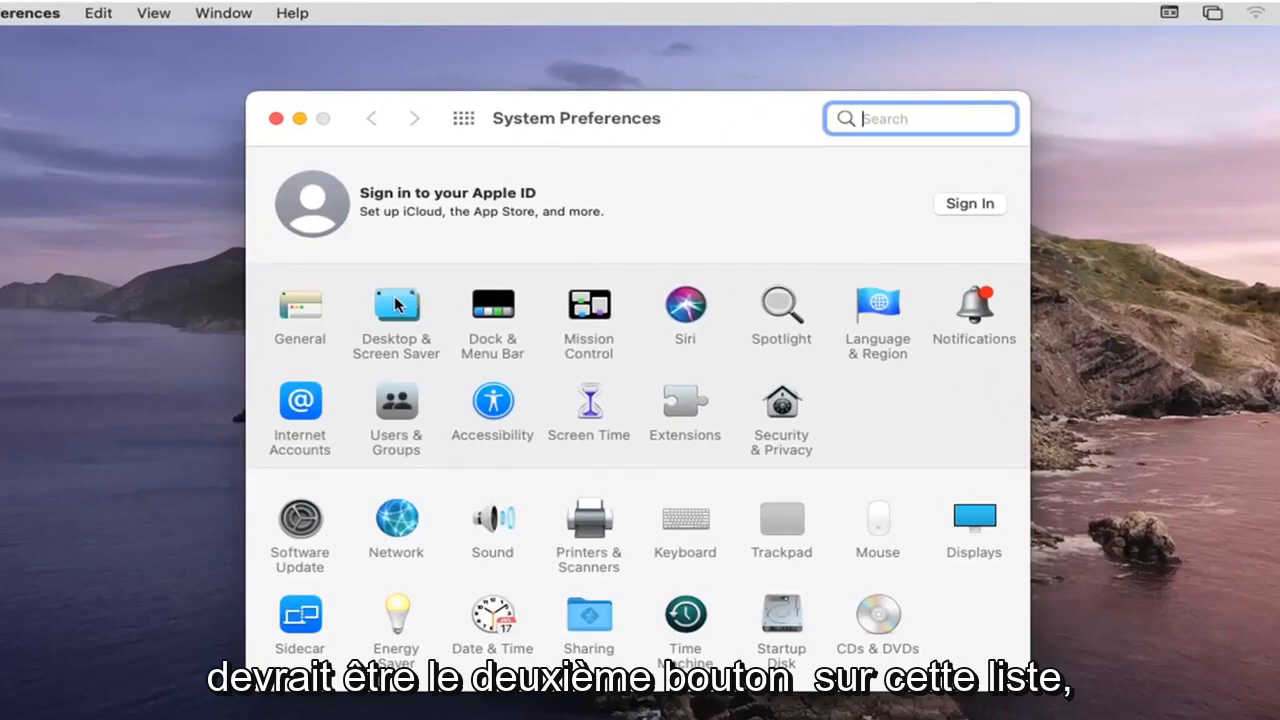
click(396, 304)
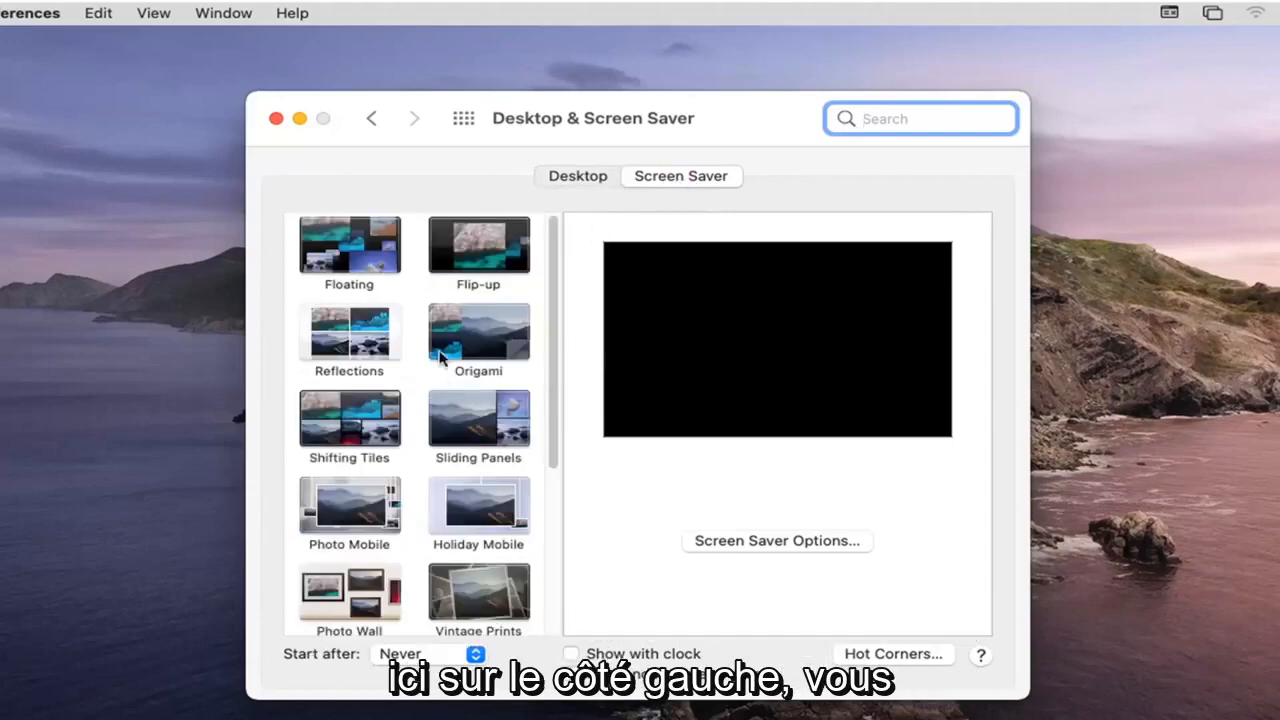
Step: Scroll the screen saver list down to reveal Ken Burns, Classic and Drift
scroll(down, 3)
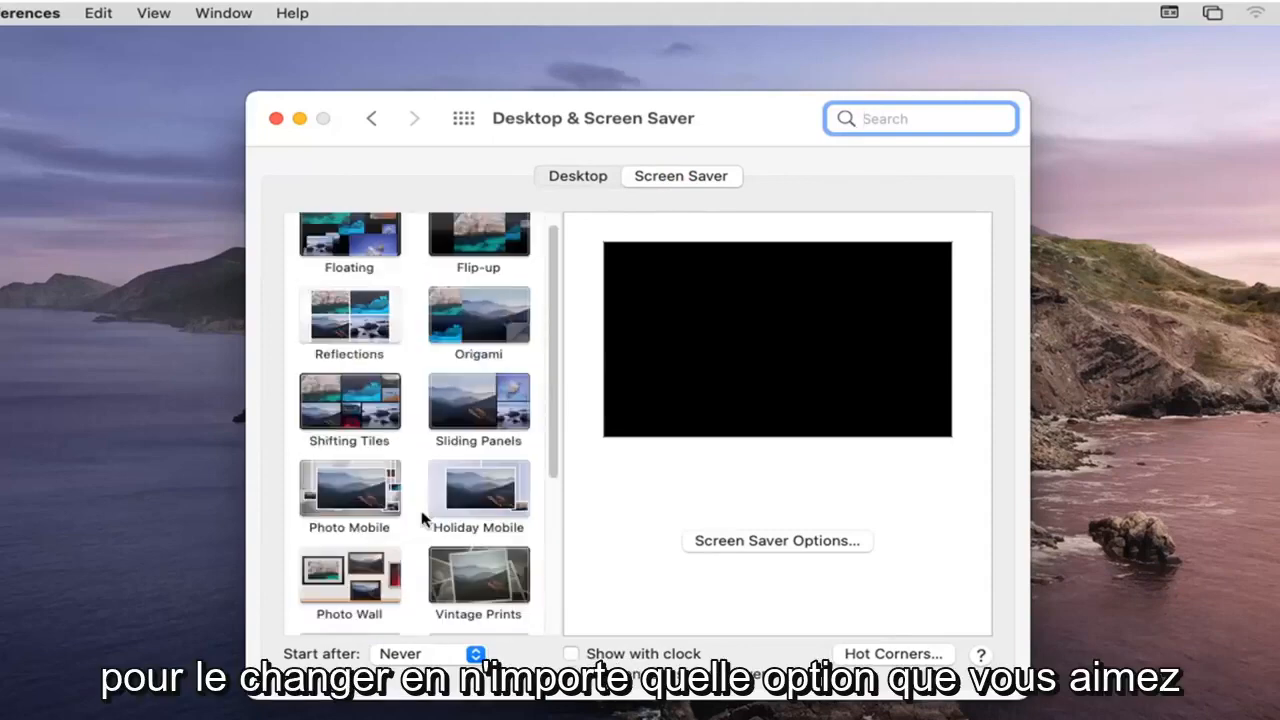
scroll(down, 3)
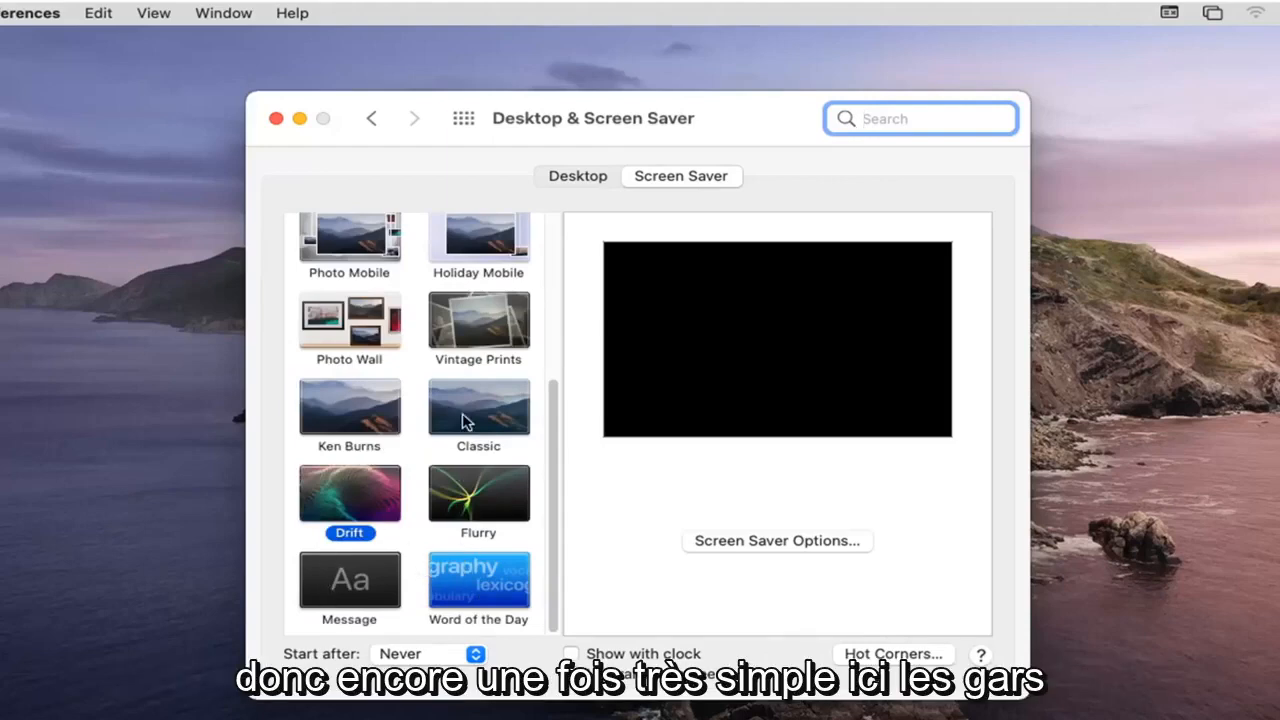
Step: Select Classic as the screen saver, keeping source 1 - Landscapes with shuffle on
click(478, 410)
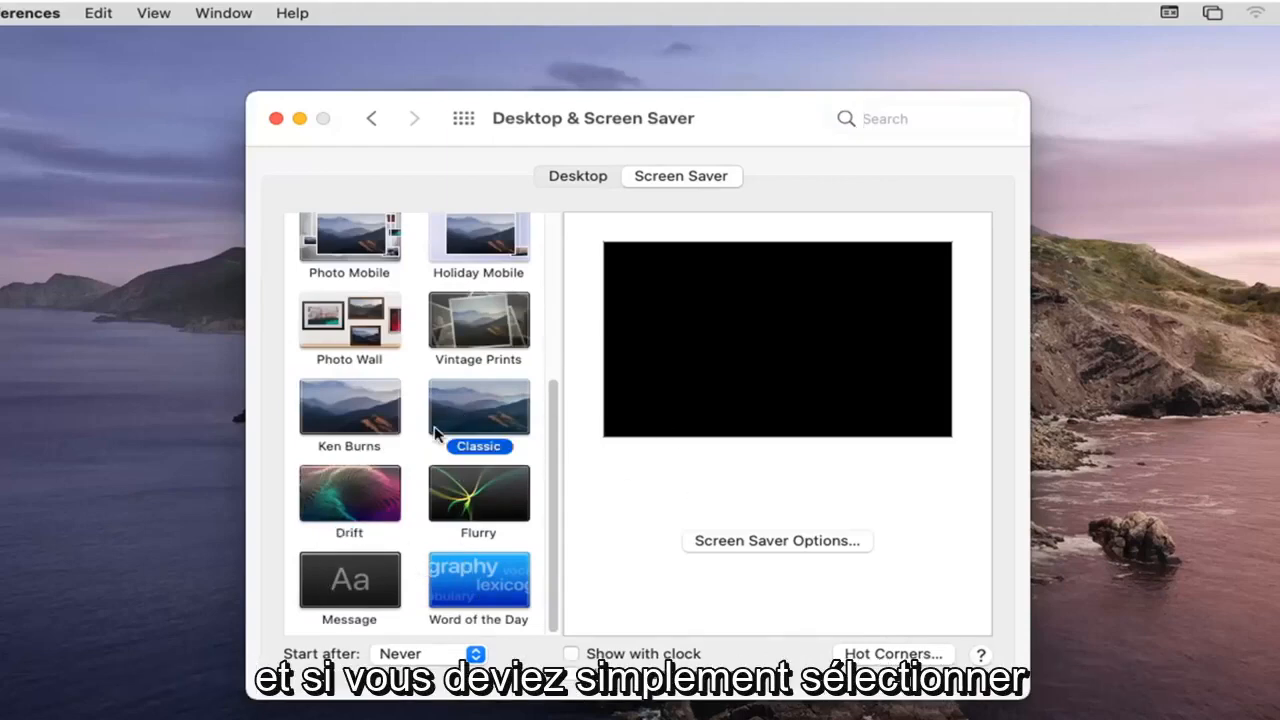
click(478, 410)
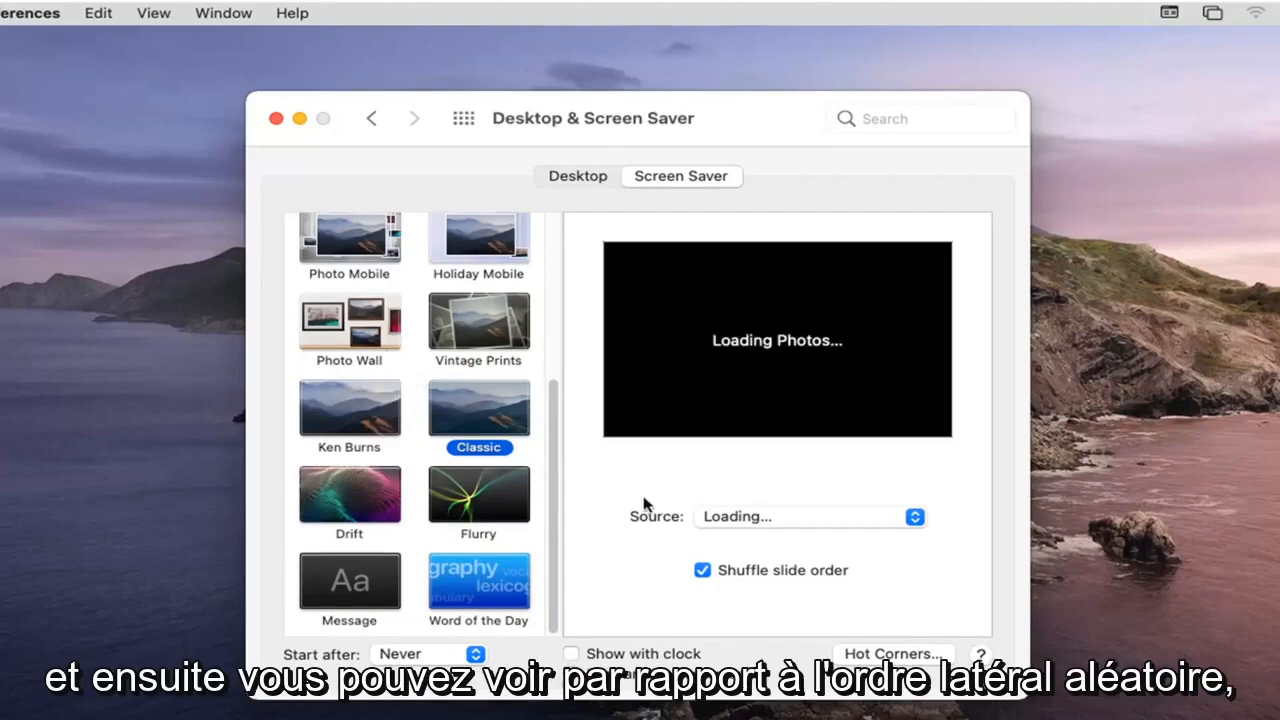
mouse_move(714, 580)
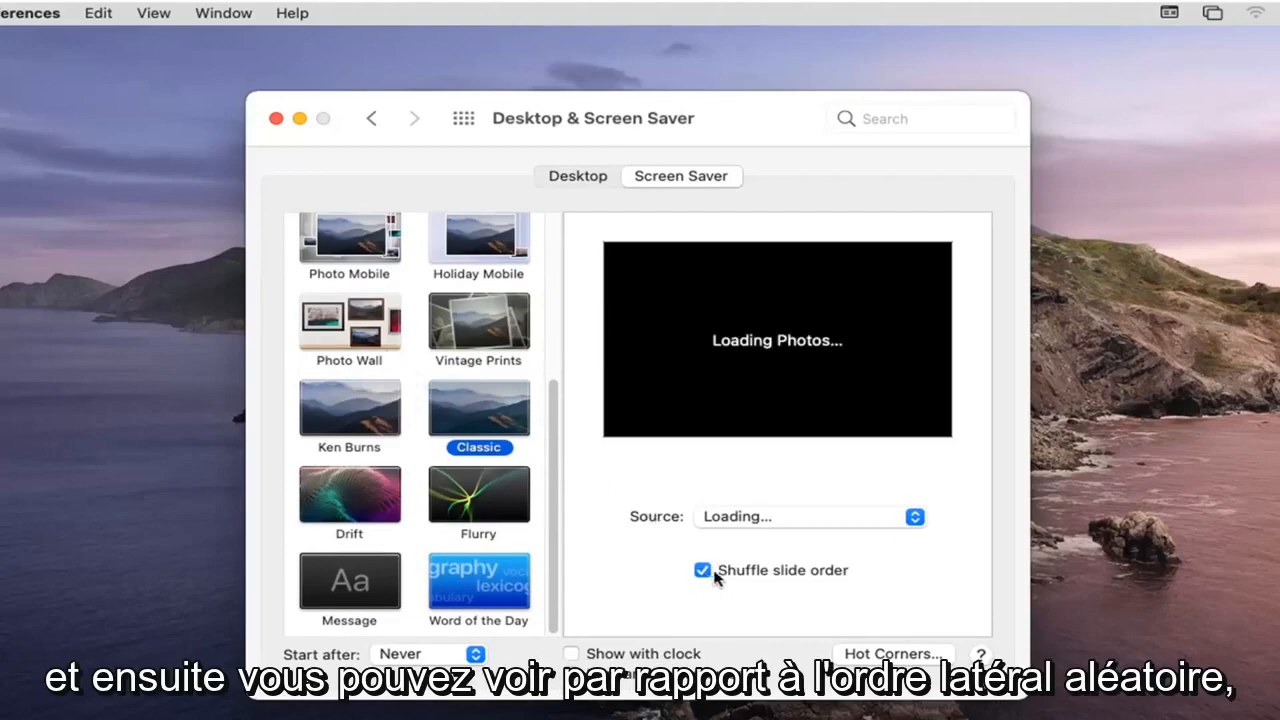
mouse_move(804, 508)
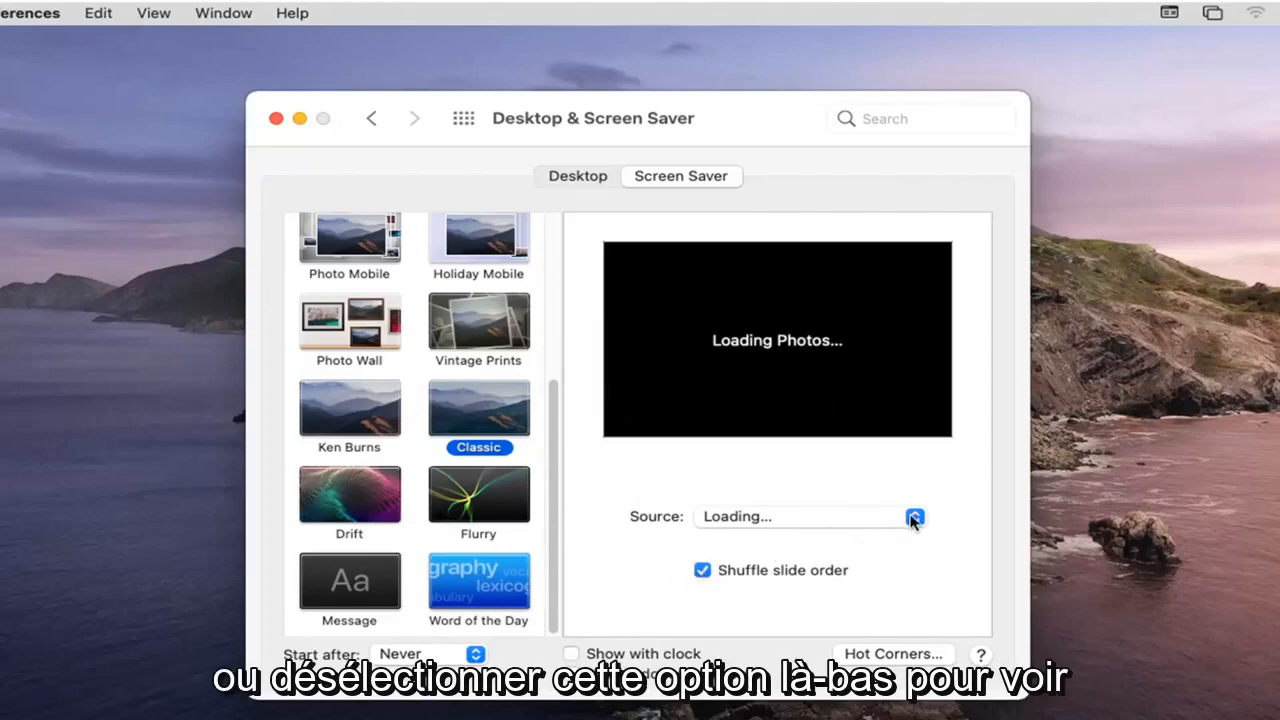
mouse_move(884, 538)
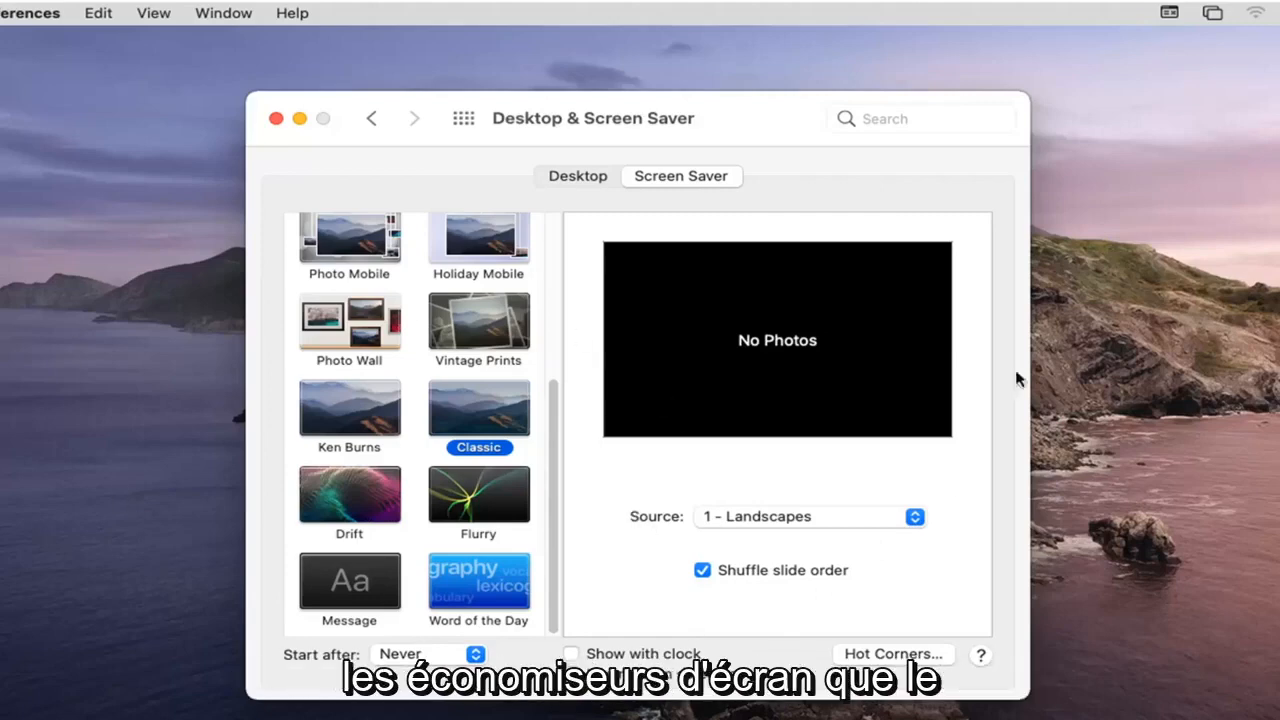
mouse_move(452, 432)
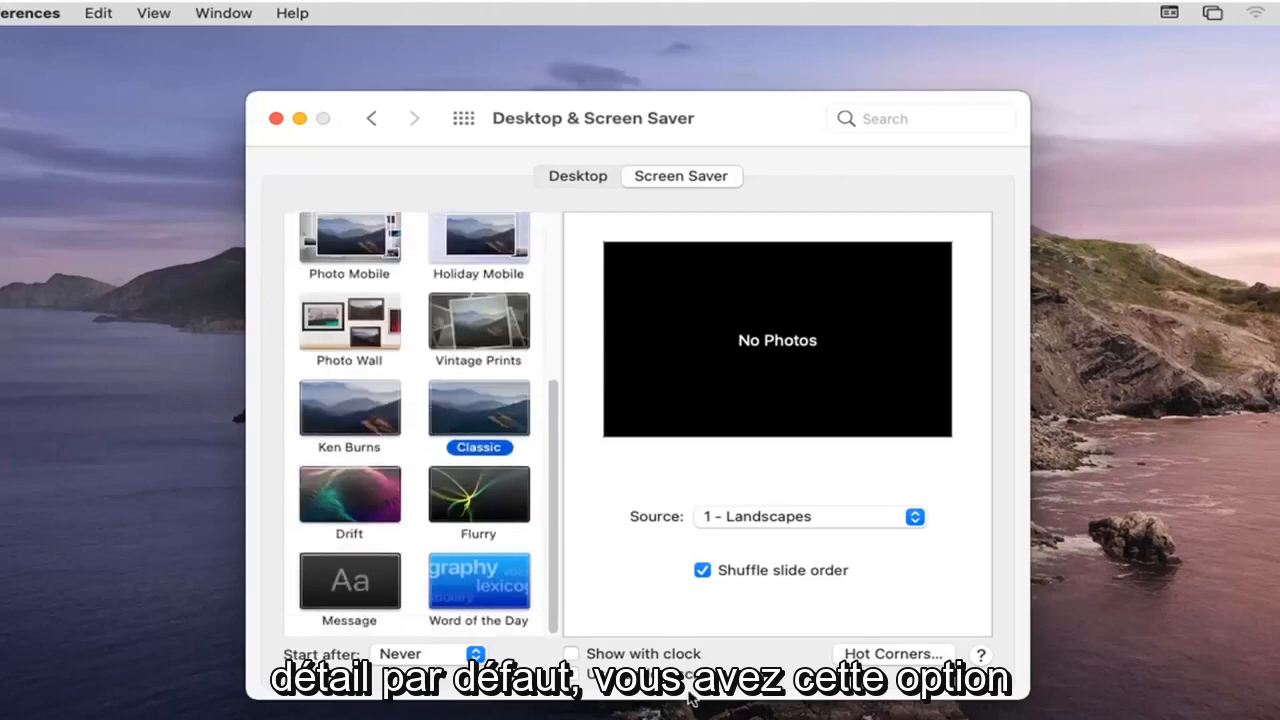
mouse_move(664, 626)
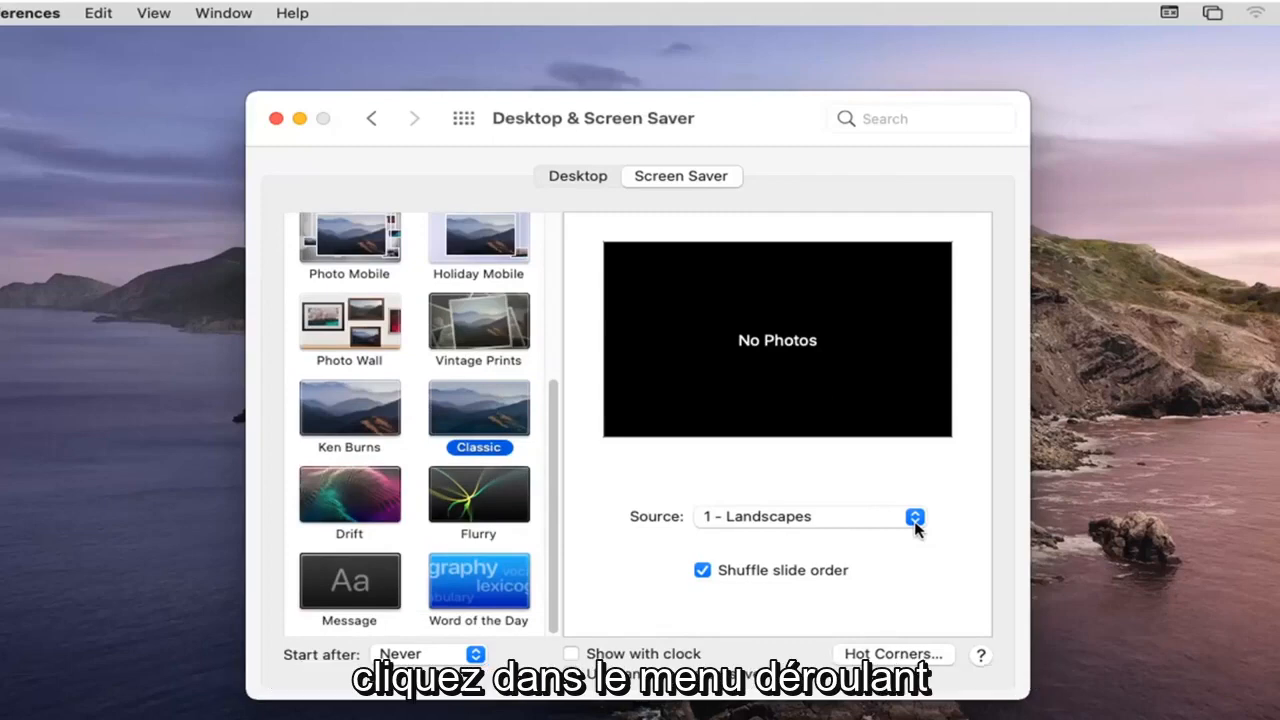
click(914, 518)
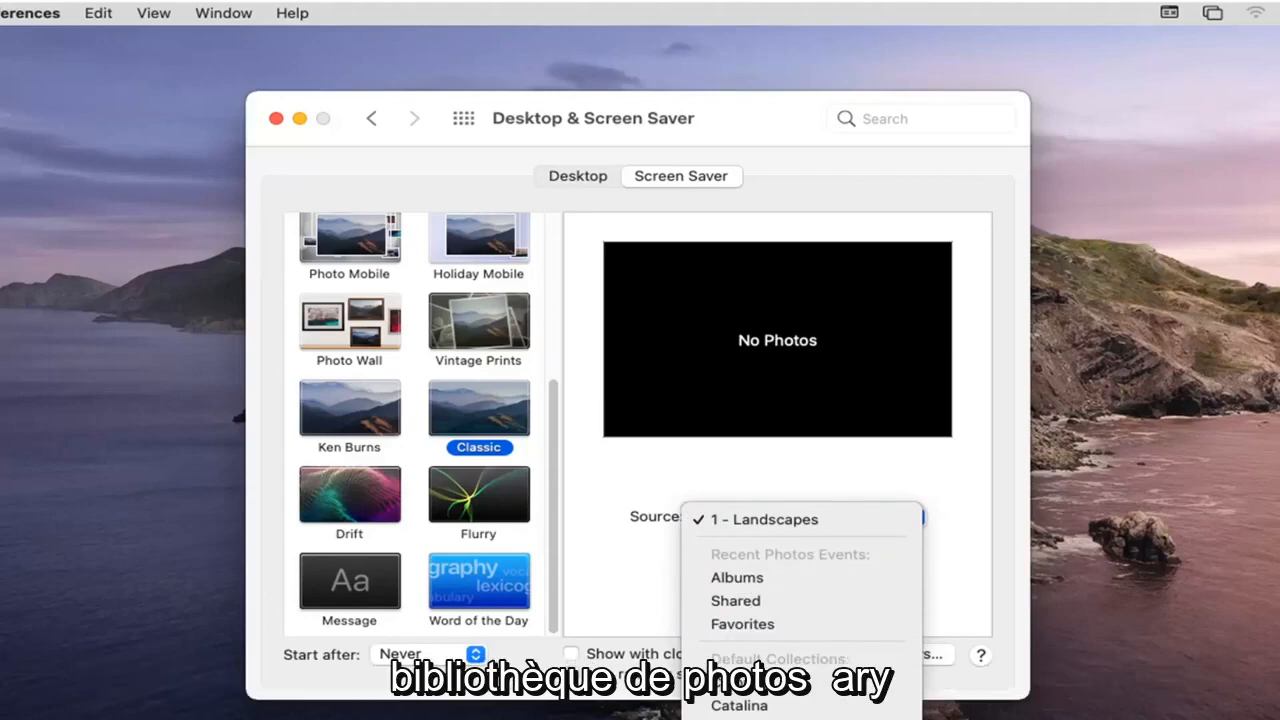
click(764, 520)
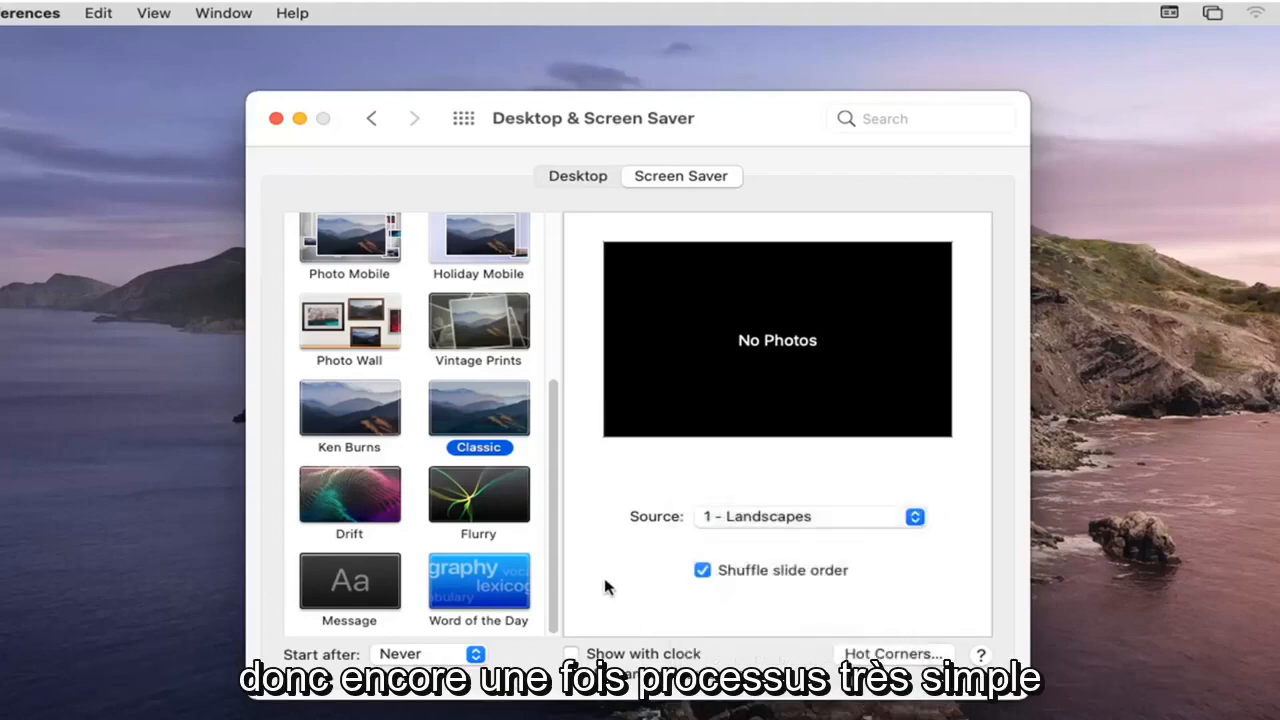